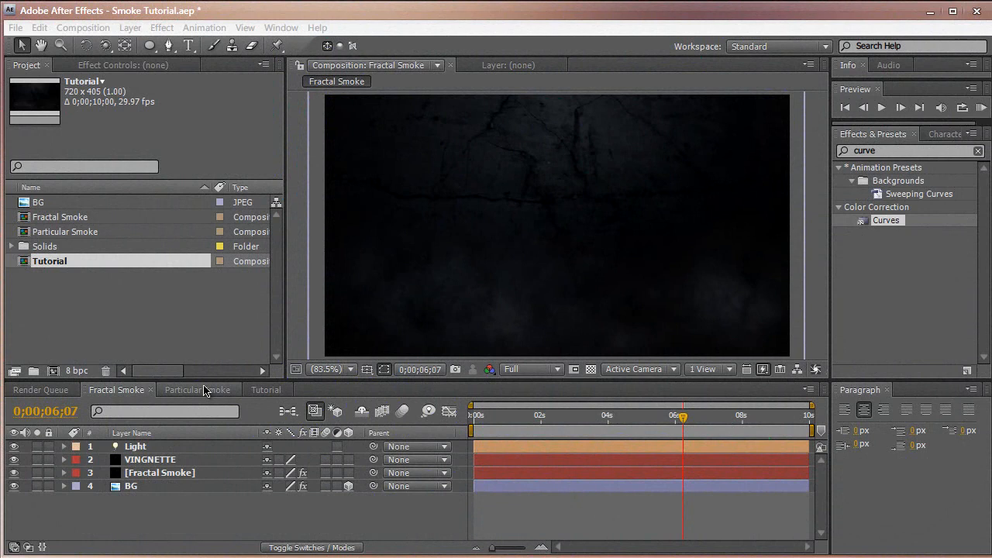
Check the Particular Smoke comp, then add a comp-size black solid 'Fractal Smoke' to Tutorial.
click(197, 390)
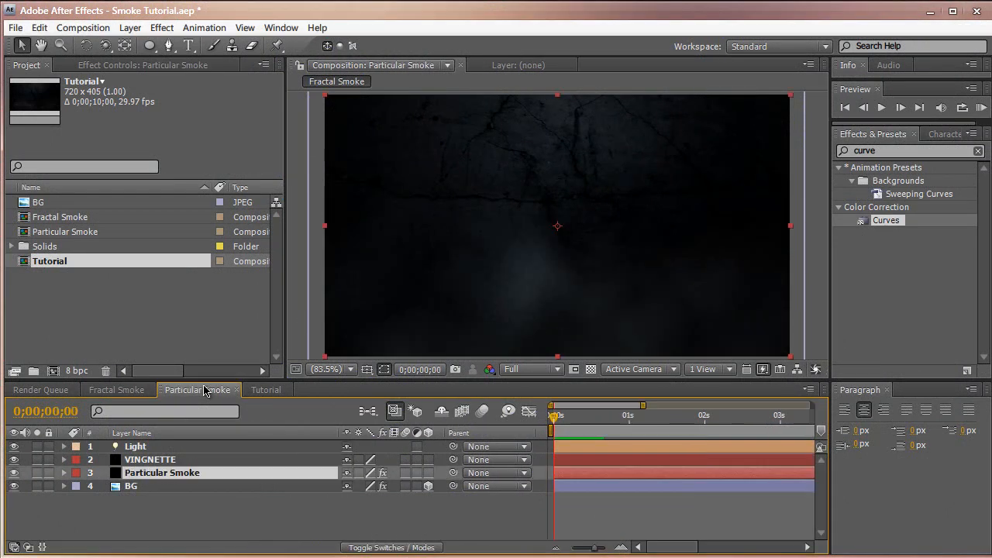
click(198, 390)
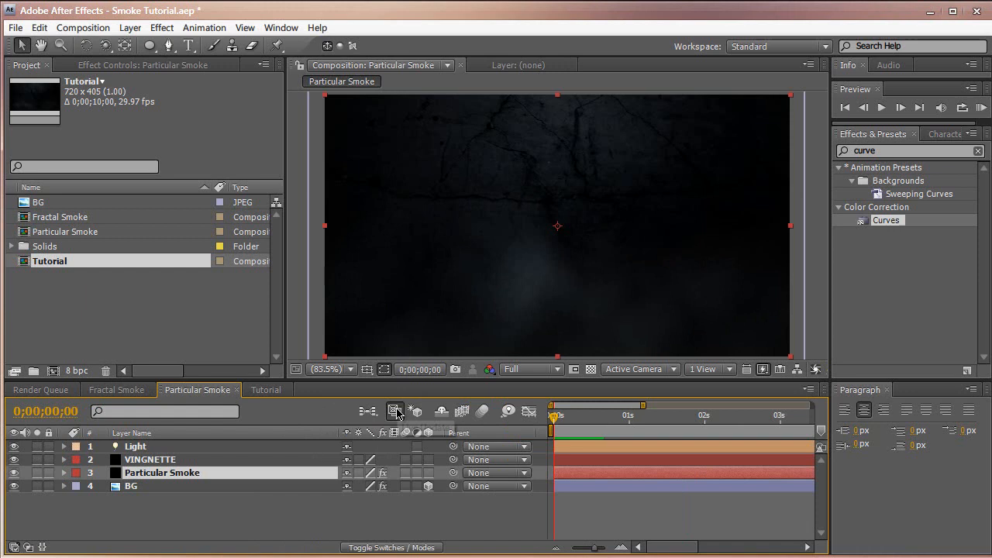
mouse_move(396, 411)
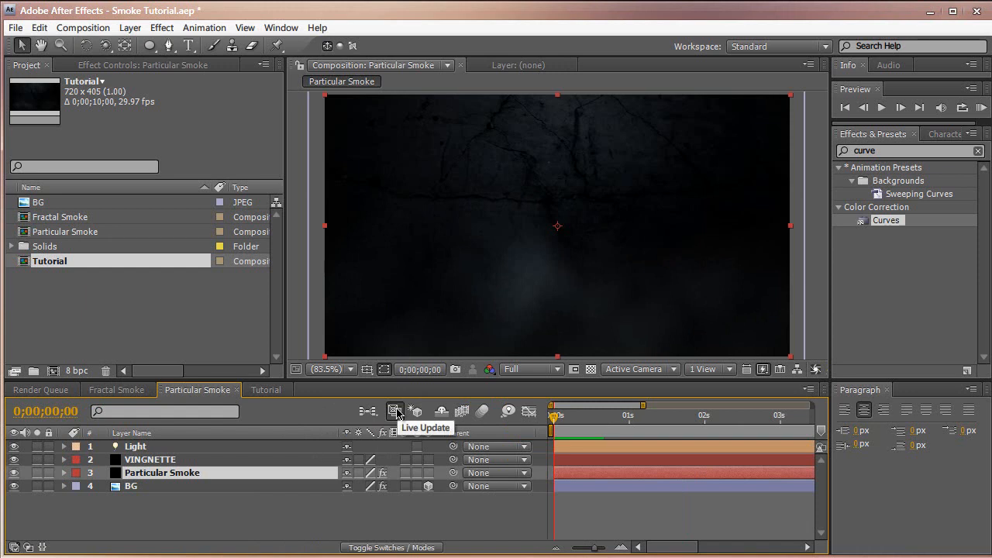
mouse_move(402, 393)
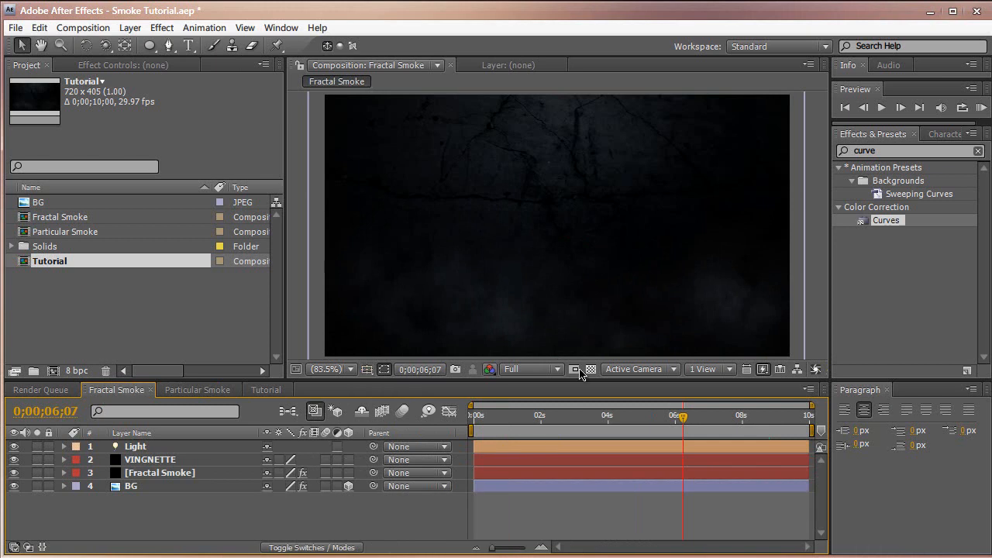
mouse_move(707, 369)
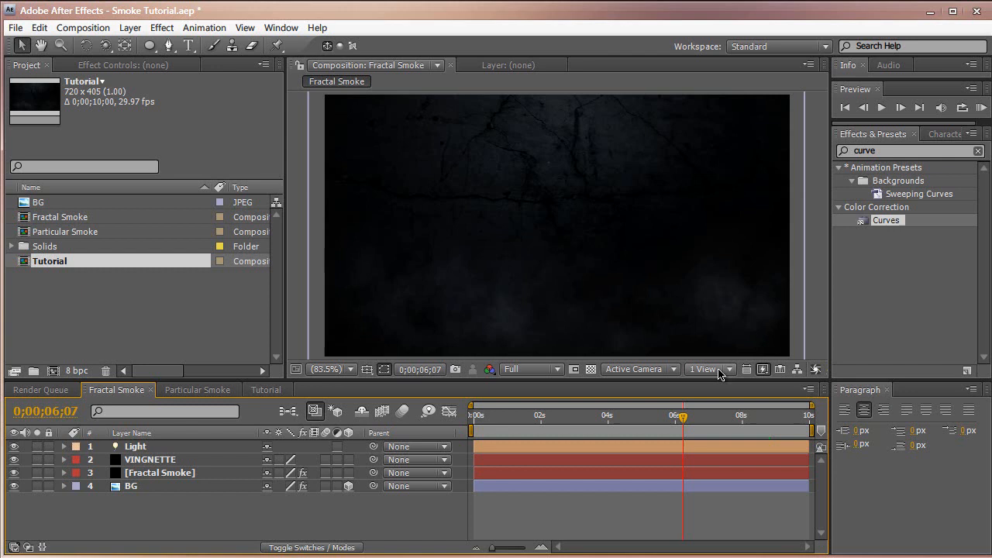
mouse_move(721, 398)
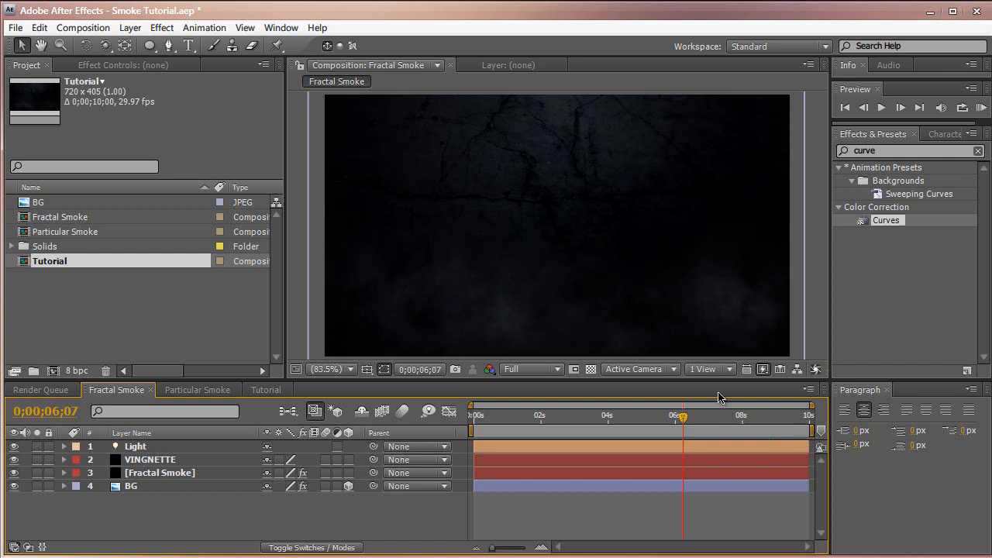
click(266, 389)
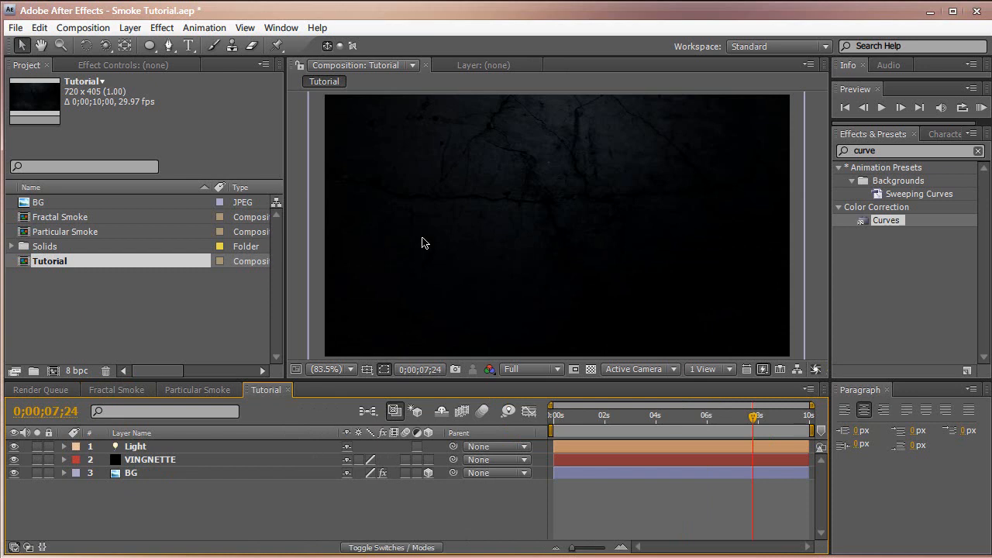
mouse_move(419, 184)
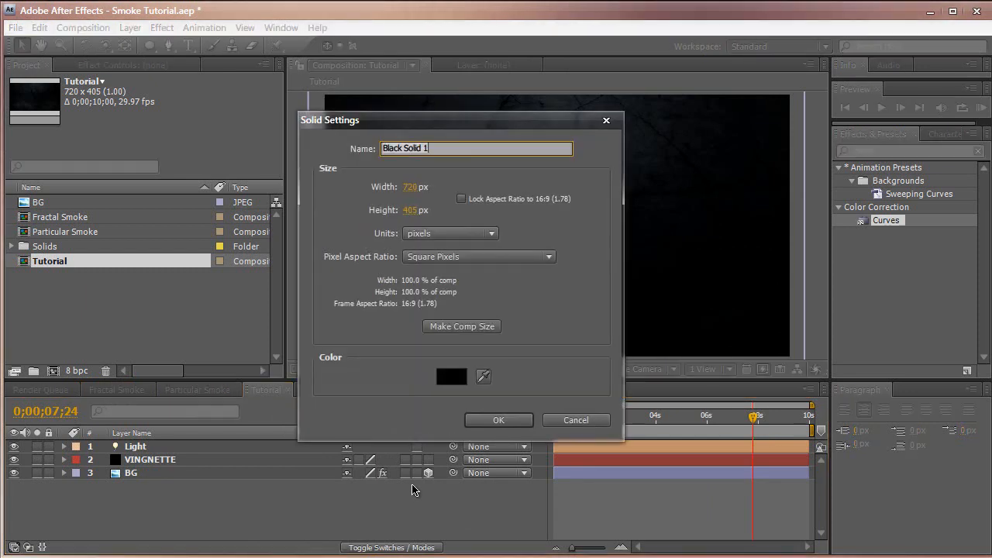
text(F)
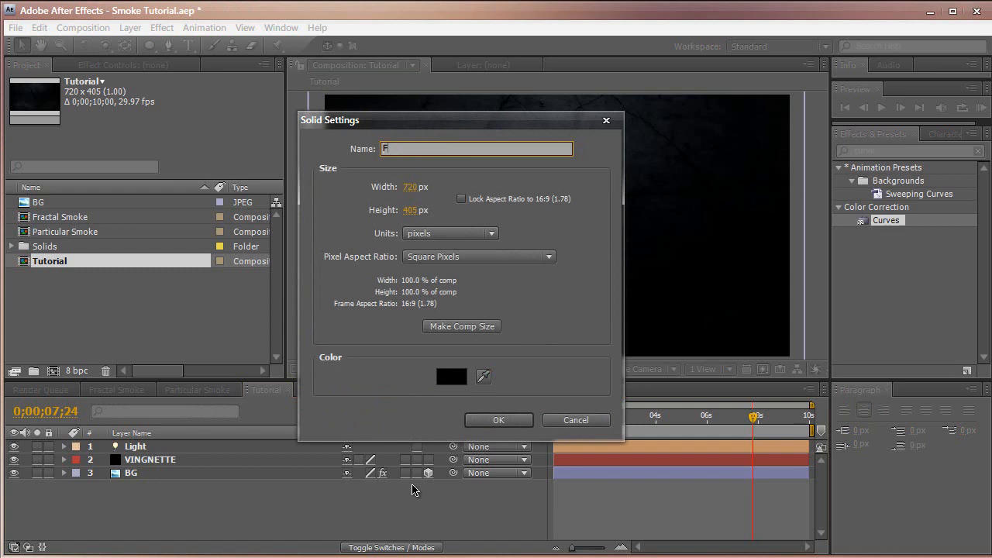
text(Fractal Smoke)
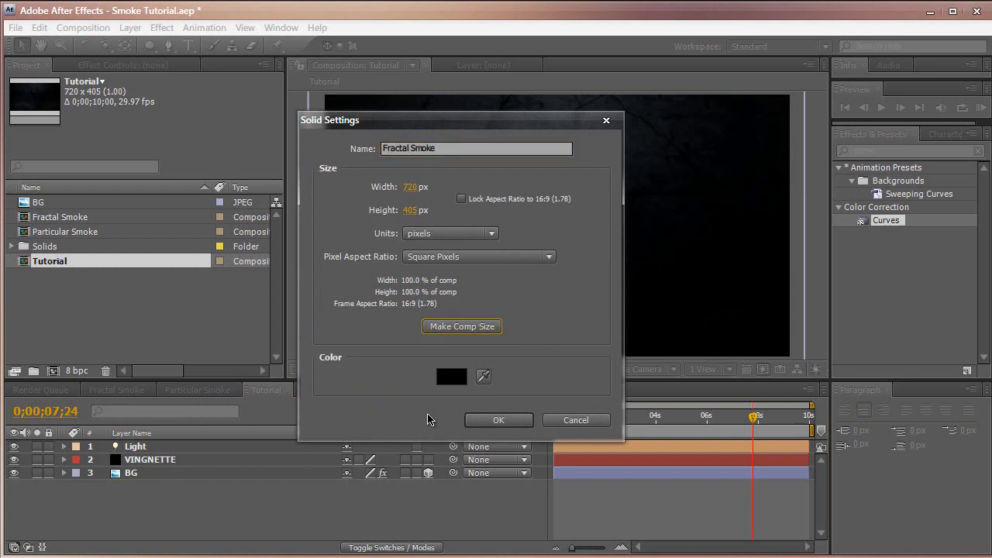
click(498, 419)
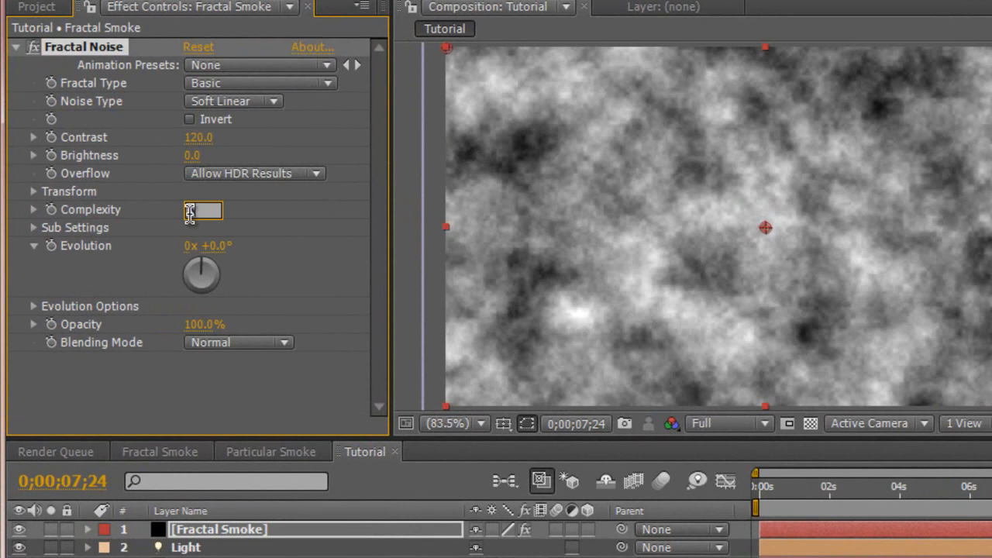
Enter 8 as the Fractal Noise Complexity value.
text(8.0)
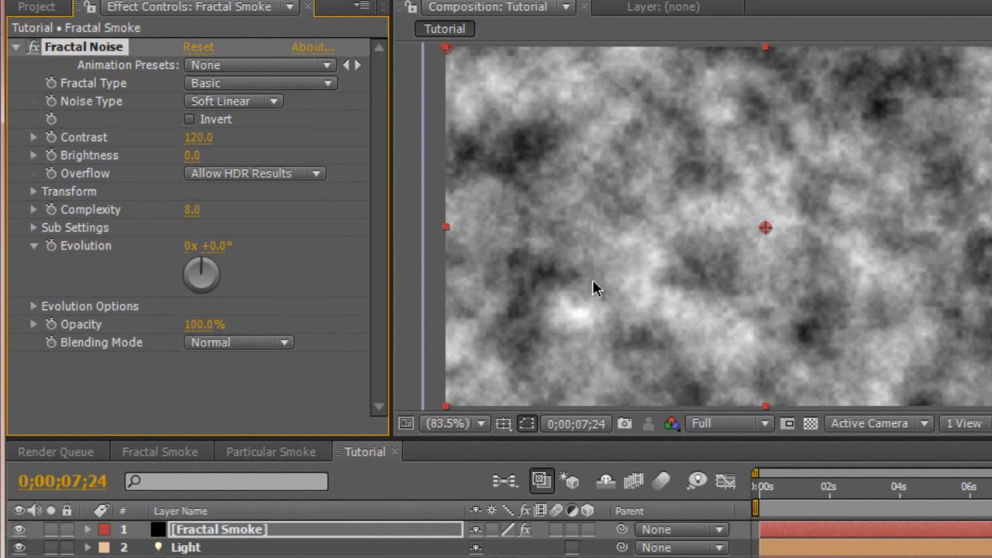
mouse_move(588, 292)
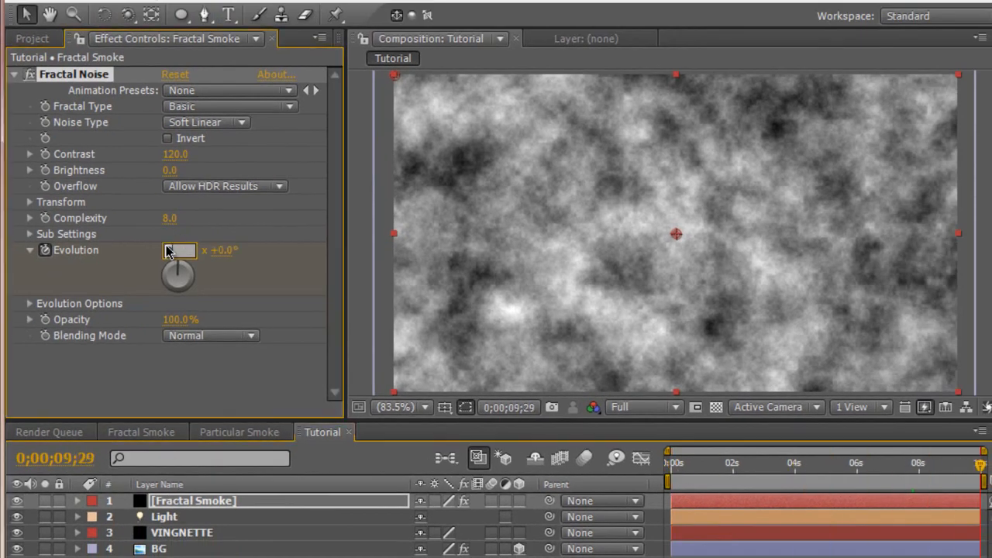
Set Evolution to 4 revolutions at the last frame and scrub partway to preview.
drag(180, 249, 181, 250)
text(4)
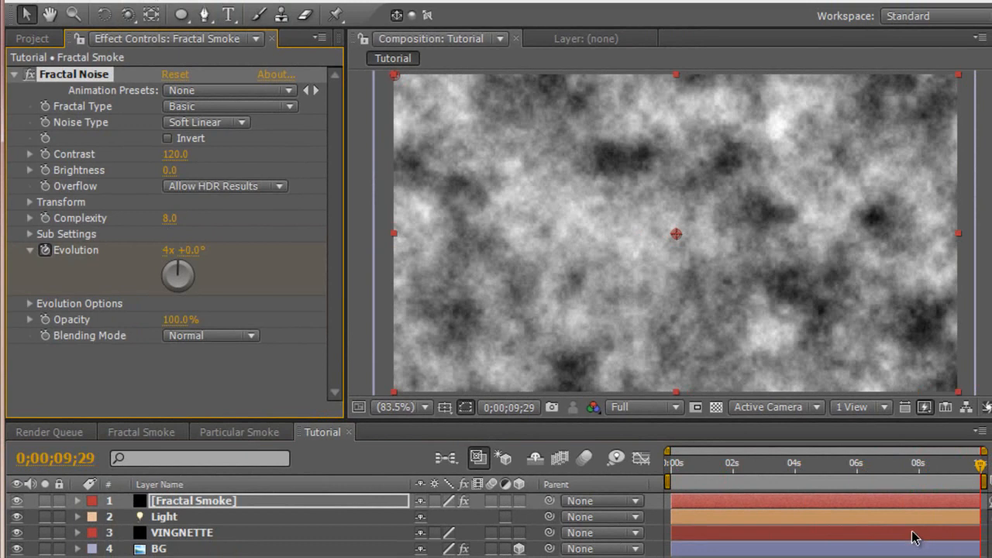
drag(968, 463, 919, 463)
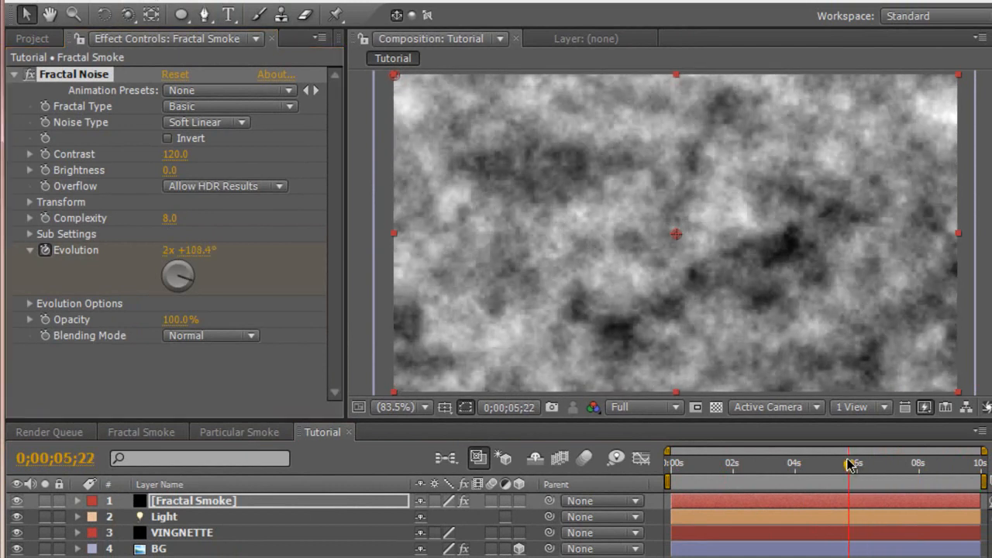
mouse_move(848, 465)
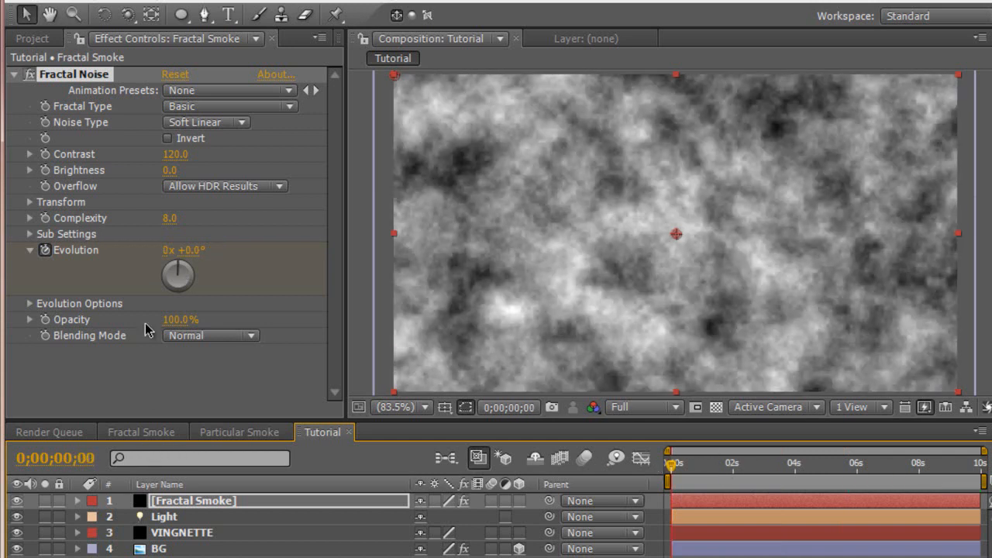
mouse_move(32, 203)
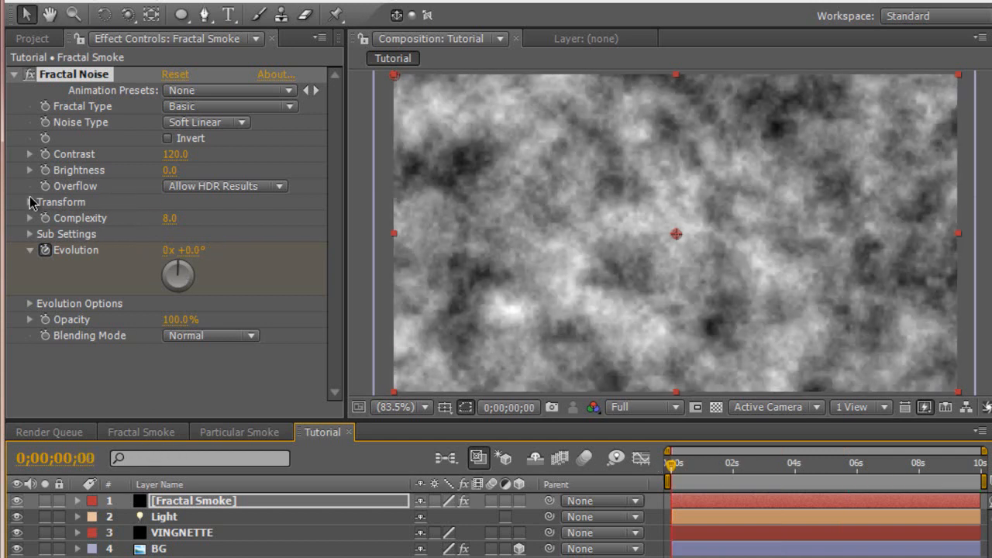
Set noise Scale to 120, keyframe Offset Turbulence at the last frame, and preview.
click(28, 201)
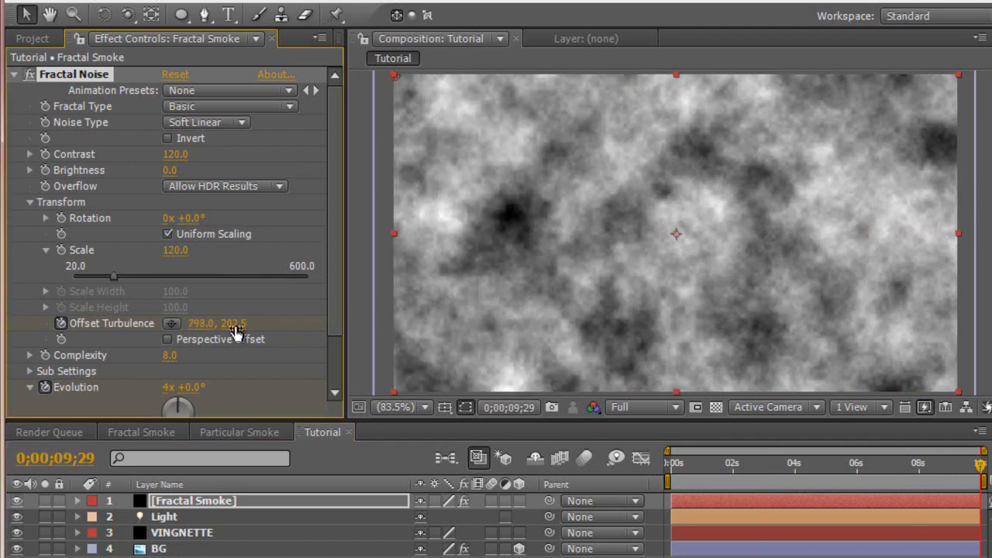
drag(217, 323, 229, 326)
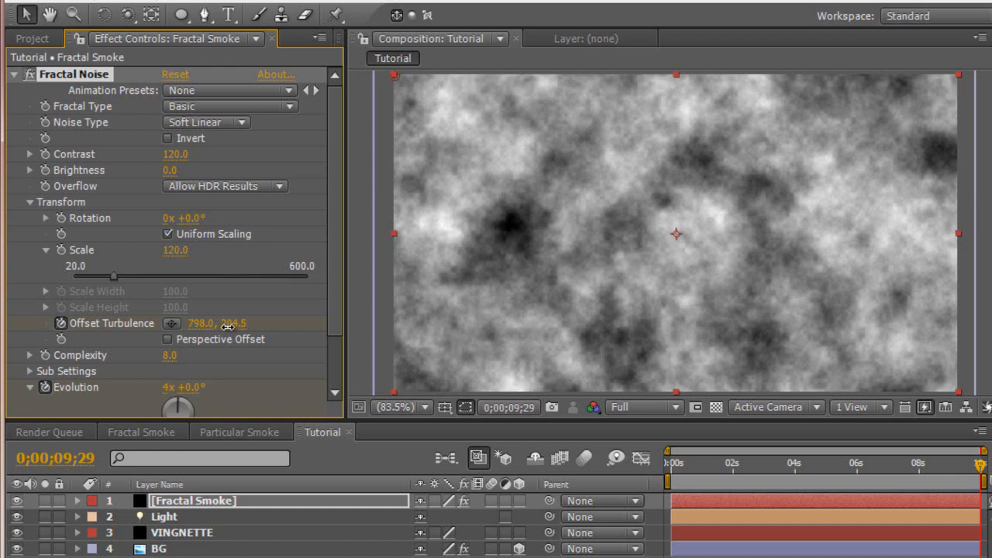
drag(217, 324, 217, 323)
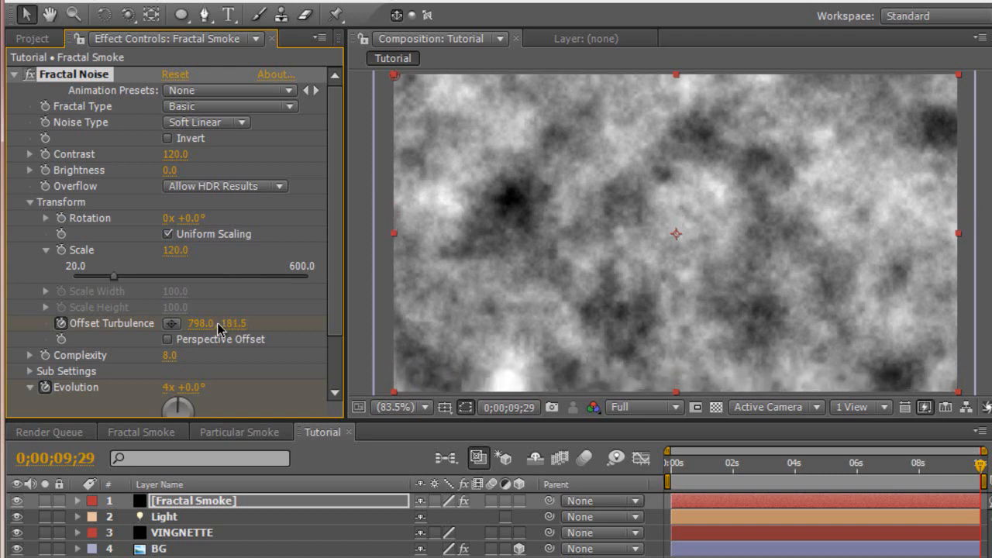
mouse_move(663, 302)
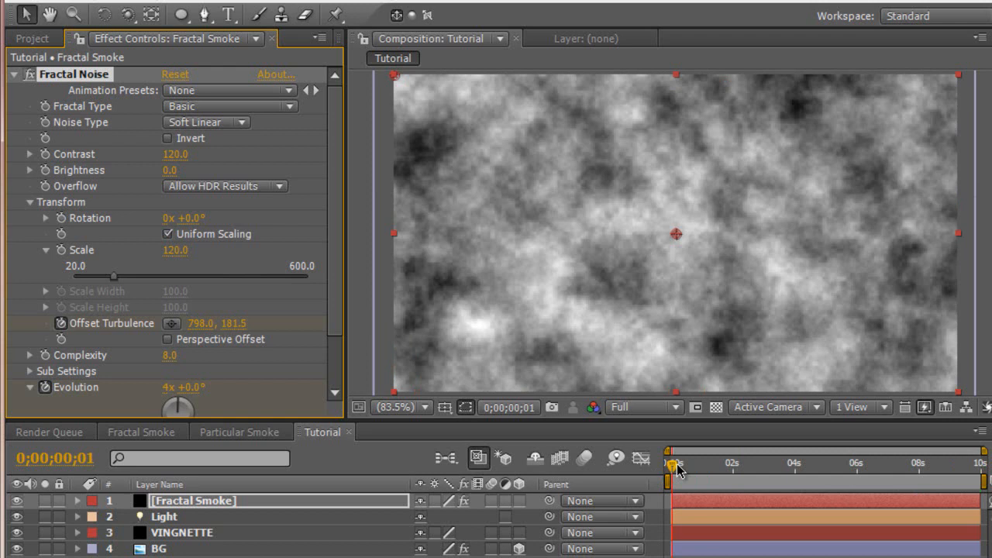
drag(672, 462, 688, 462)
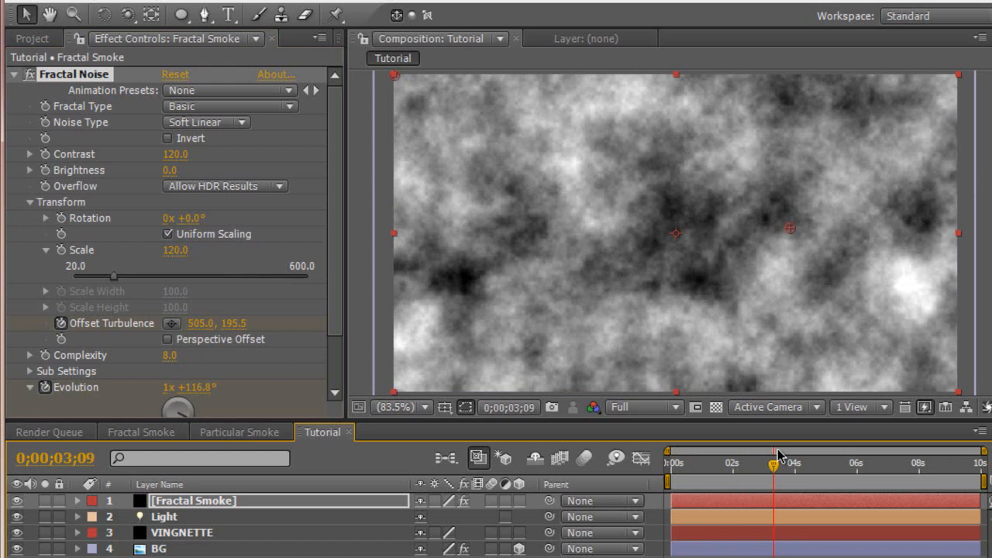
mouse_move(278, 267)
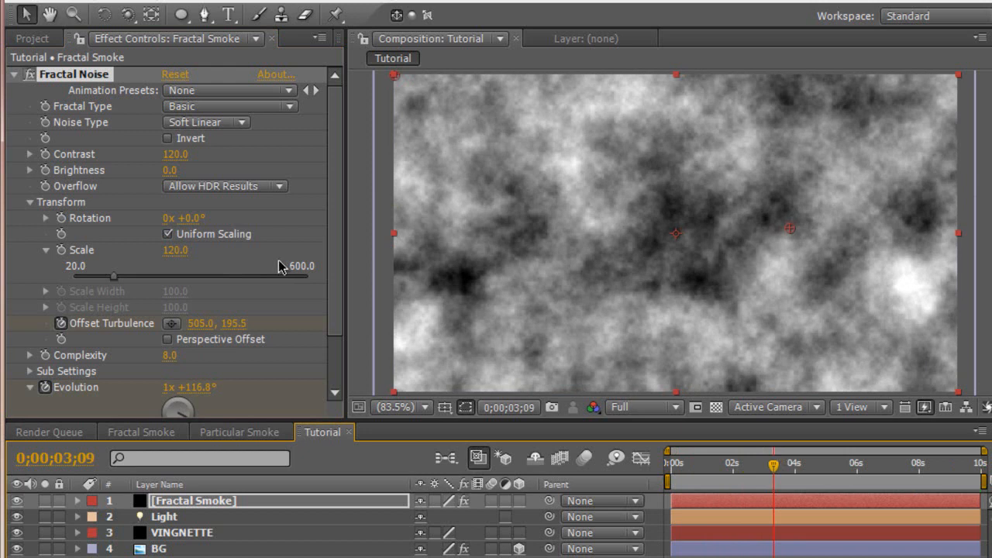
Switch to the Ellipse Tool and draw an elliptical mask near the bottom left.
click(181, 15)
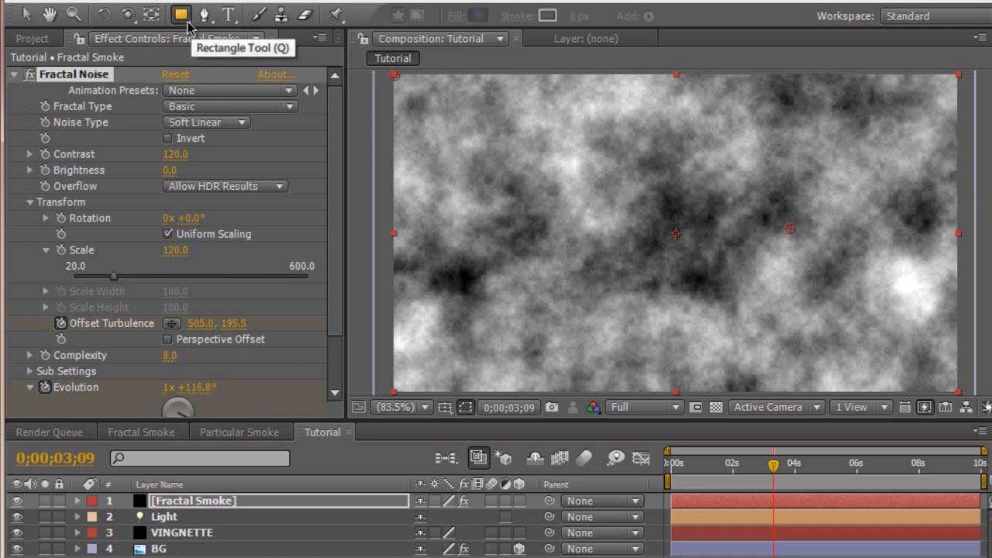
click(182, 14)
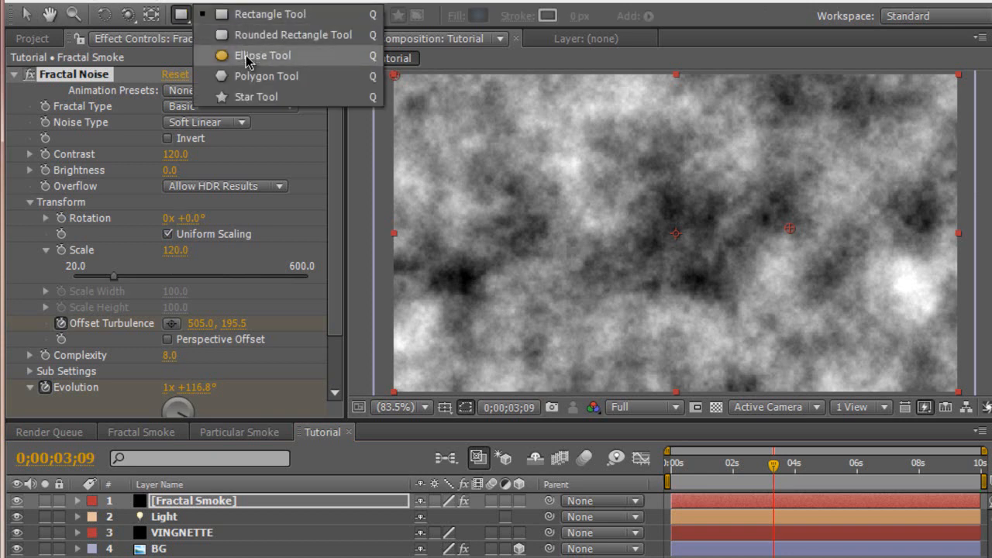
click(181, 14)
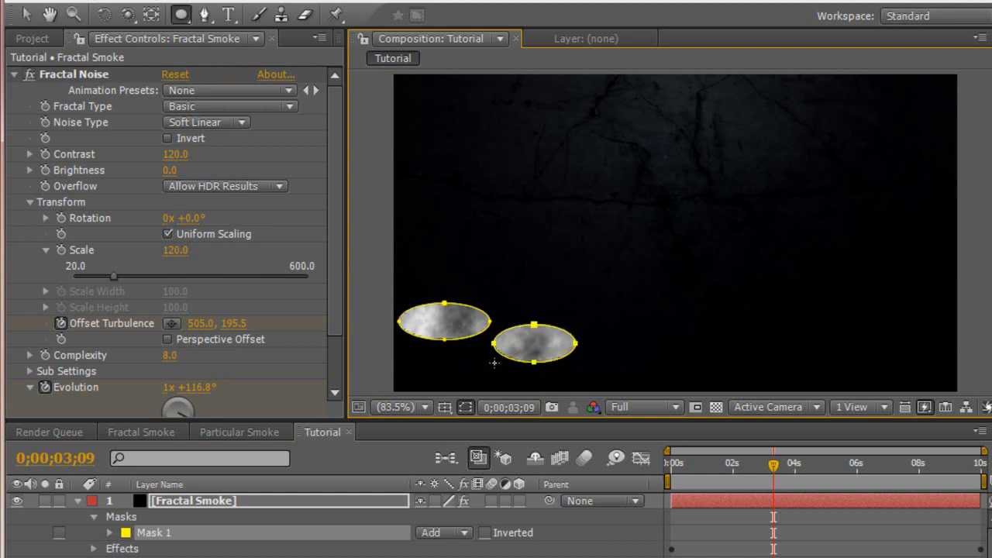
drag(604, 314, 666, 372)
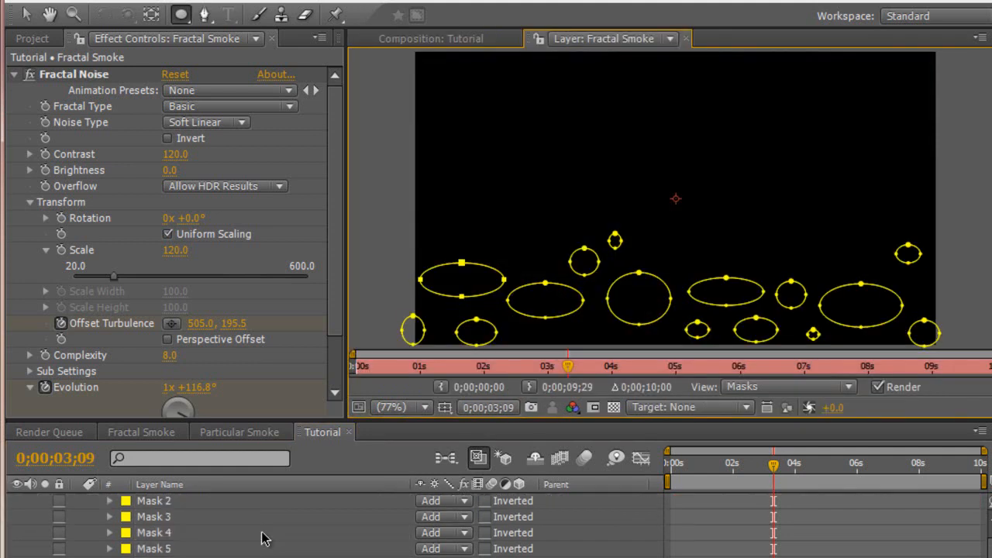
Scroll the timeline down to reach the masks' feather properties.
scroll(down, 3)
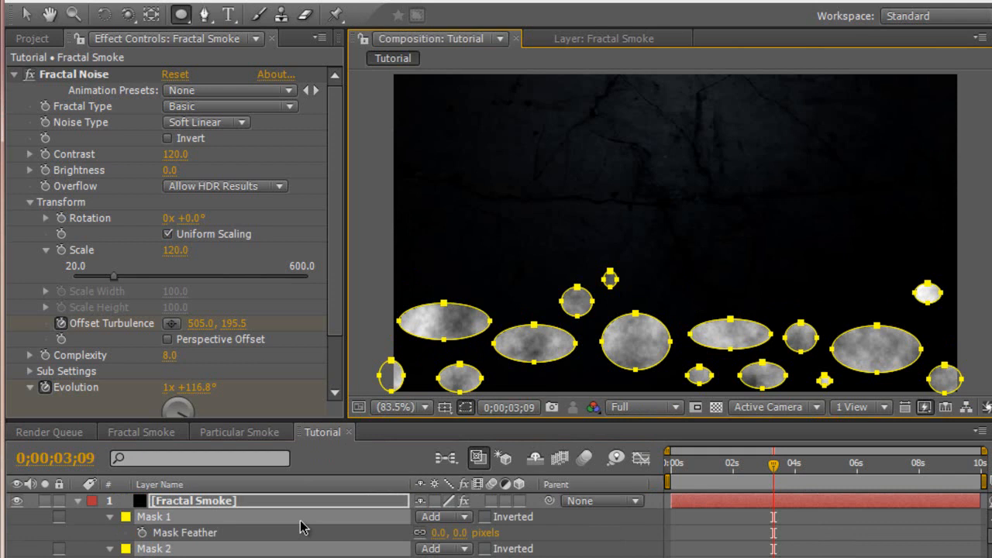
mouse_move(457, 532)
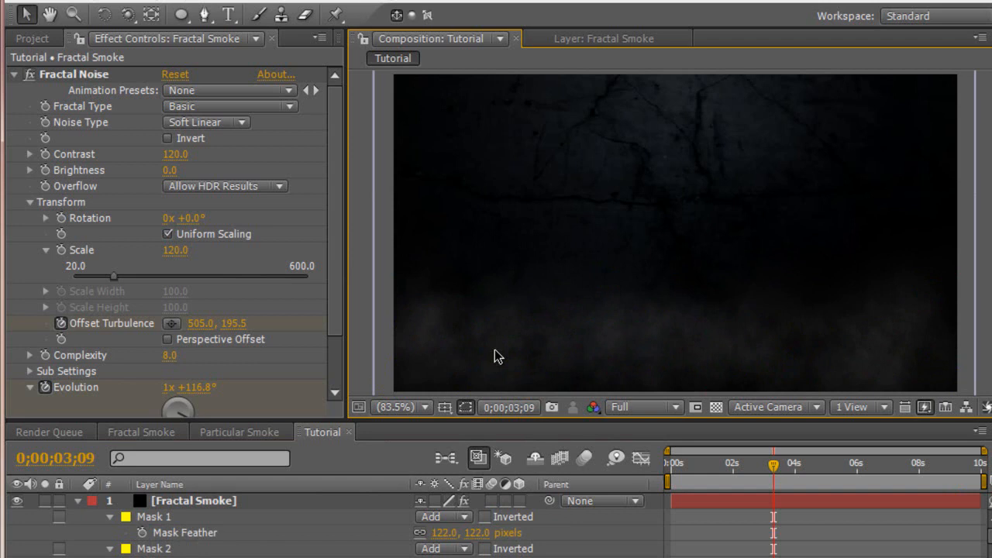
mouse_move(713, 395)
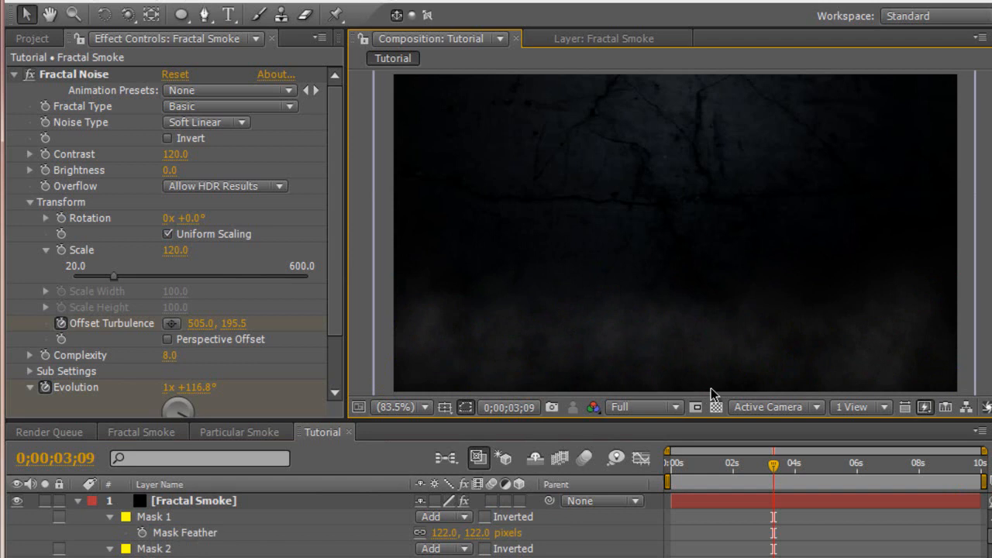
mouse_move(713, 360)
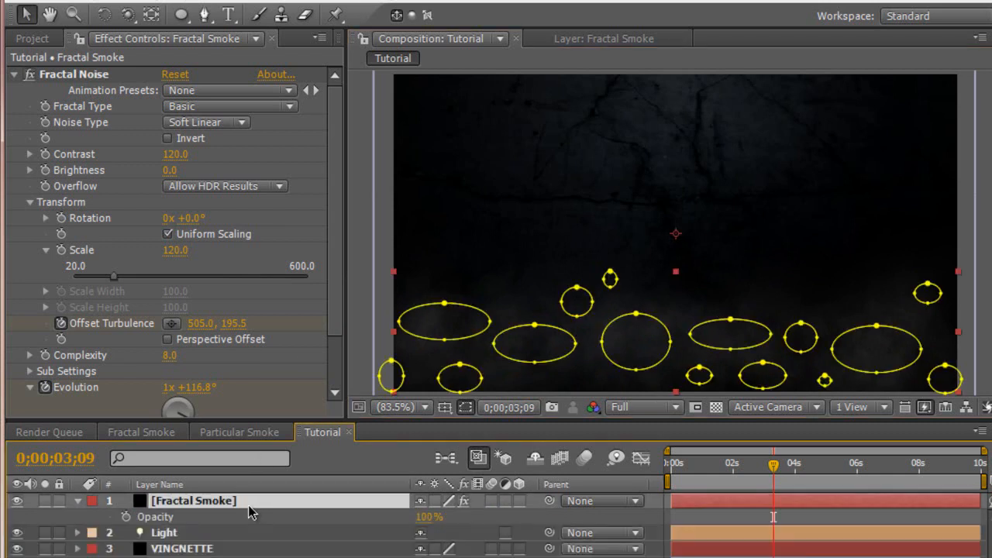
mouse_move(422, 526)
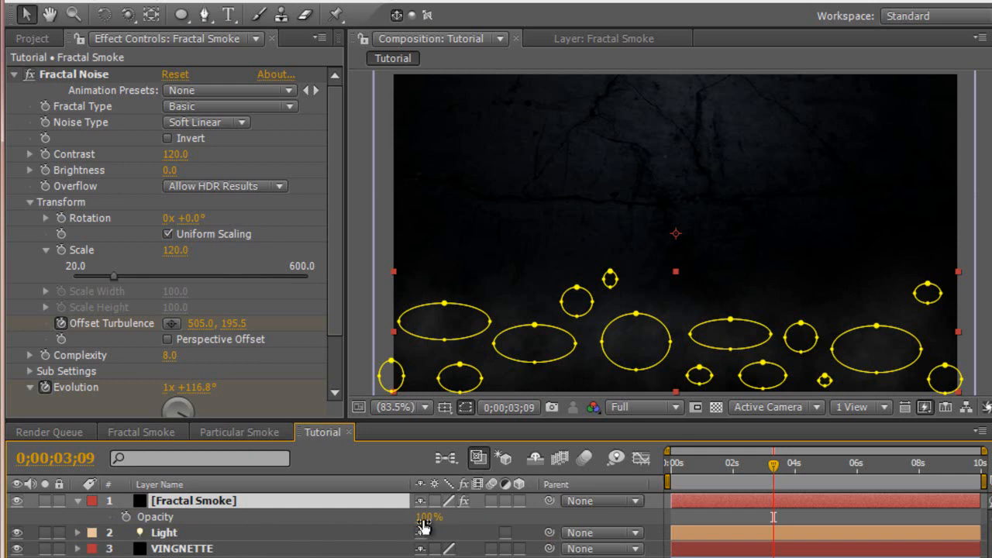
Drag the Fractal Smoke layer's Opacity value down to 50%.
drag(429, 516, 423, 527)
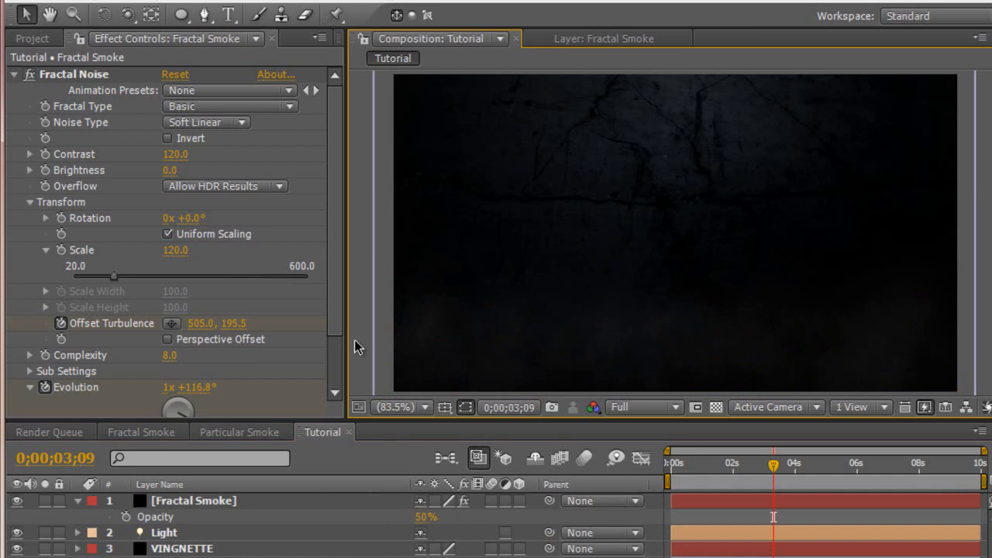
mouse_move(357, 343)
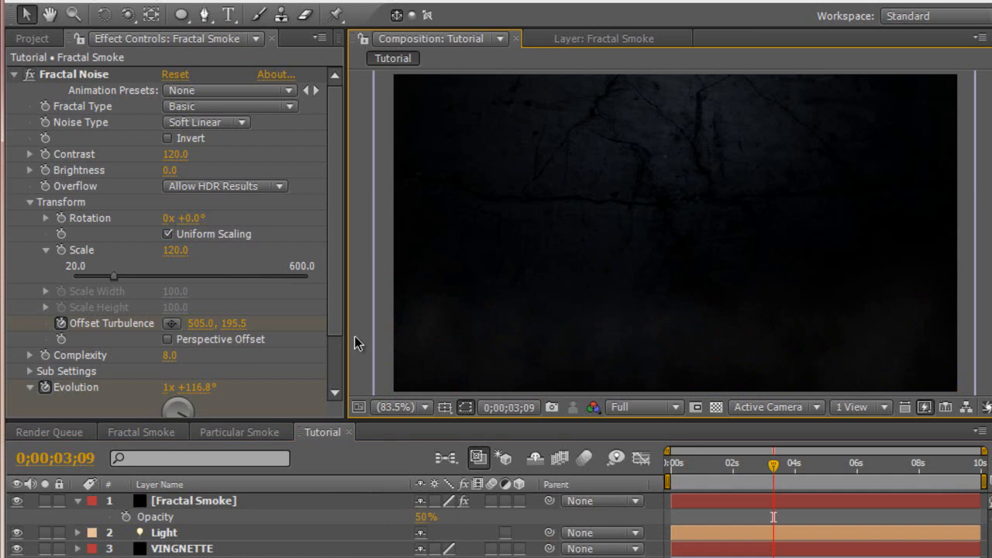
mouse_move(453, 523)
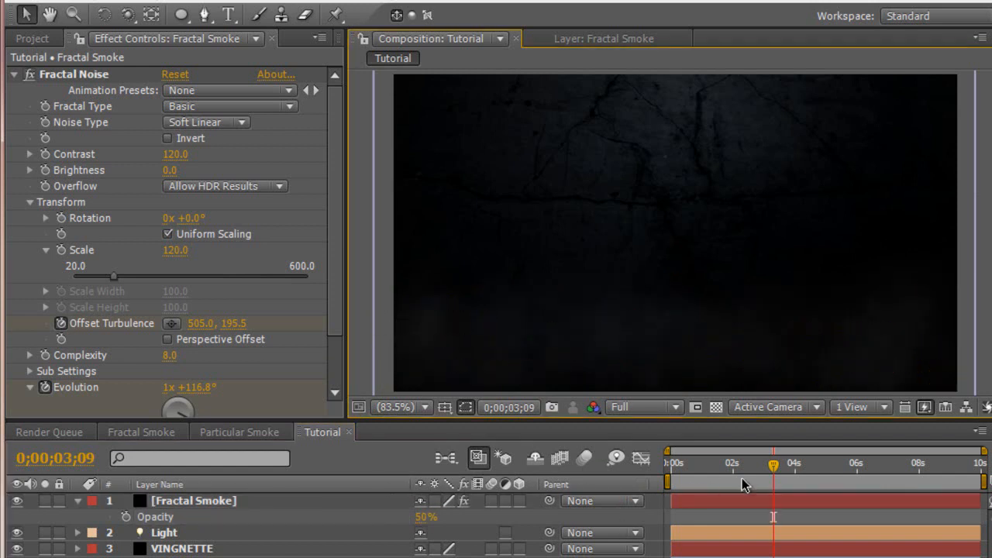
Move the time indicator to 0s, then to about 6 seconds.
click(671, 462)
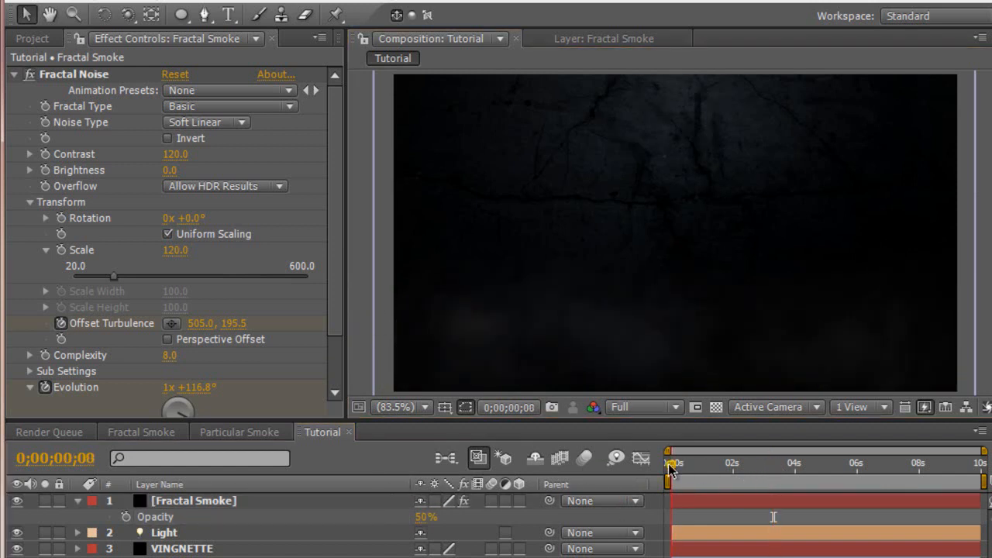
click(746, 463)
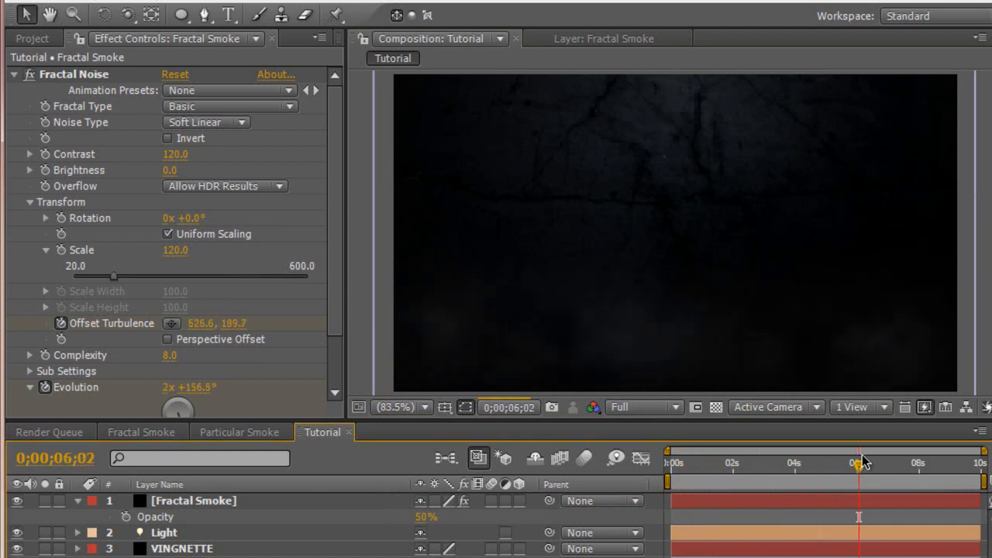
mouse_move(860, 463)
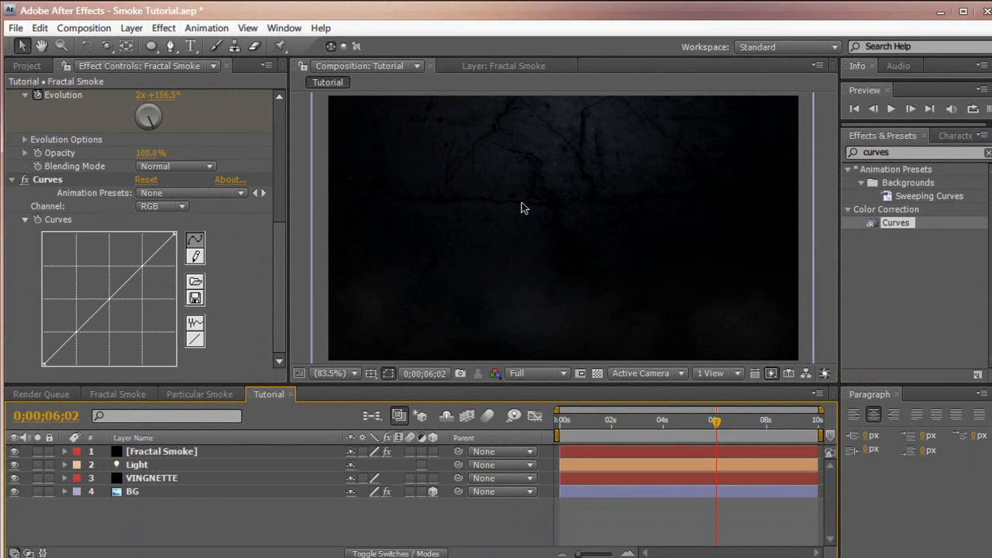
mouse_move(177, 210)
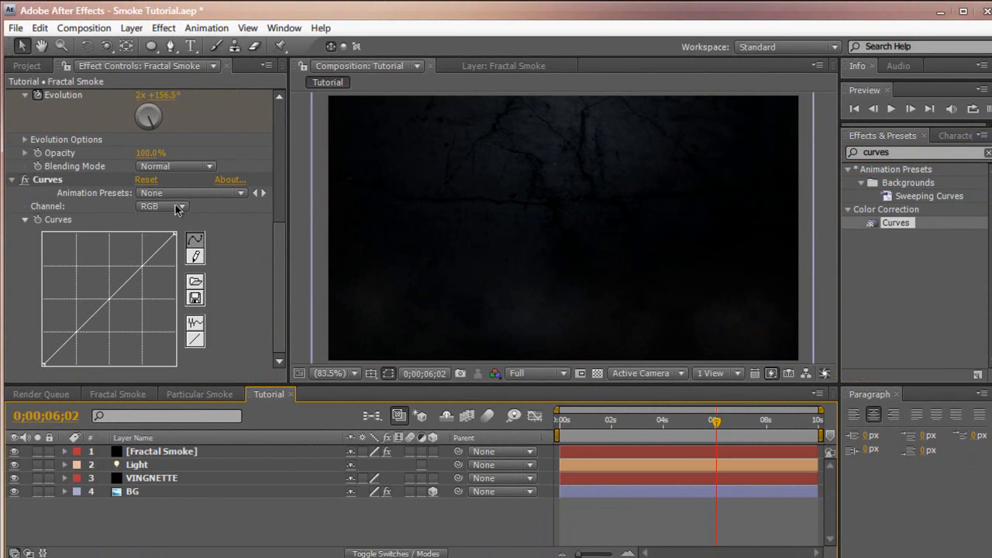
Switch the Curves channel to Blue, then back to Red.
click(161, 205)
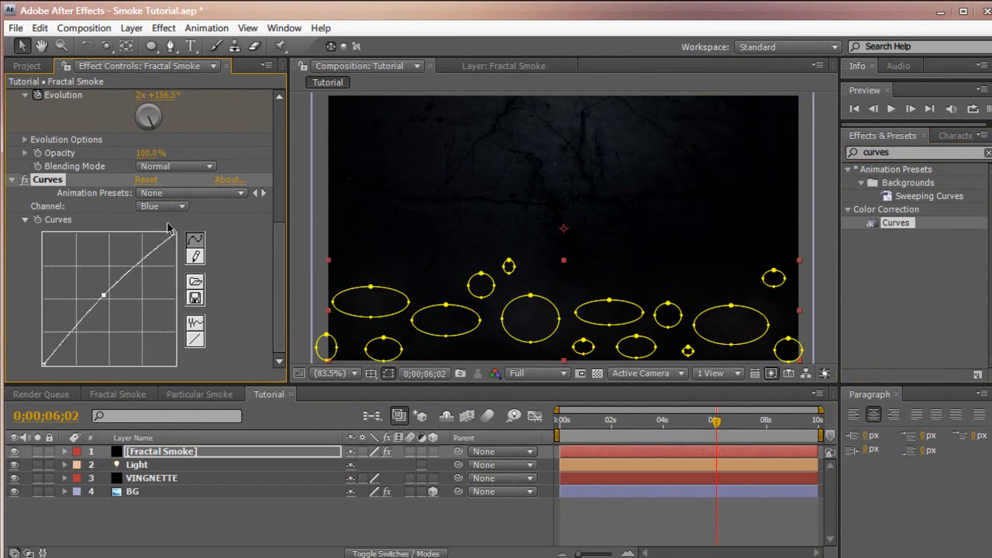
click(163, 206)
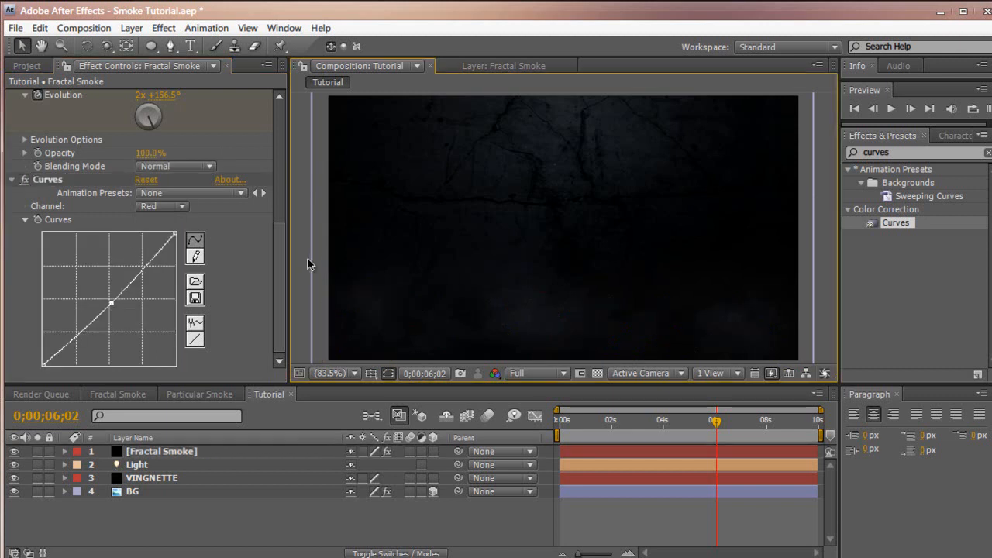
mouse_move(706, 331)
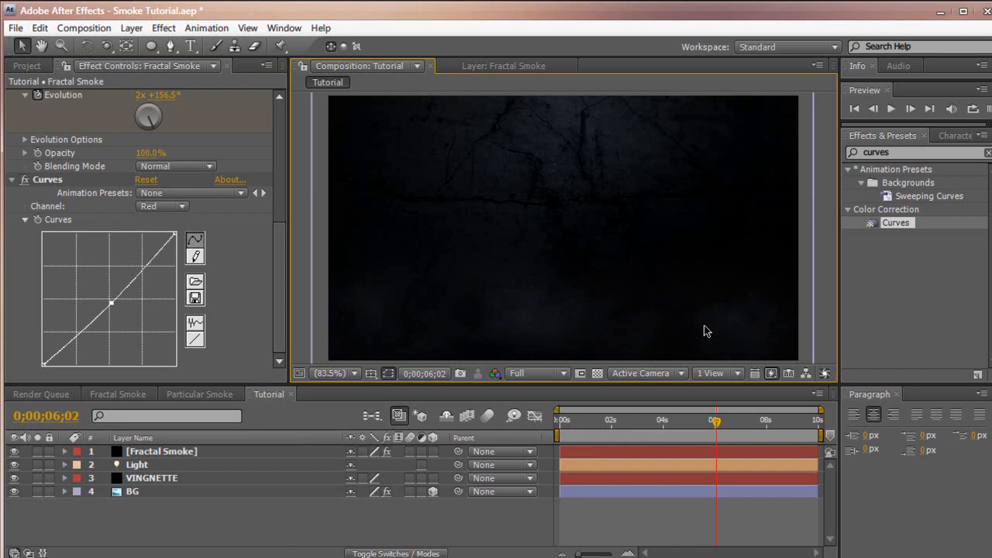
mouse_move(359, 351)
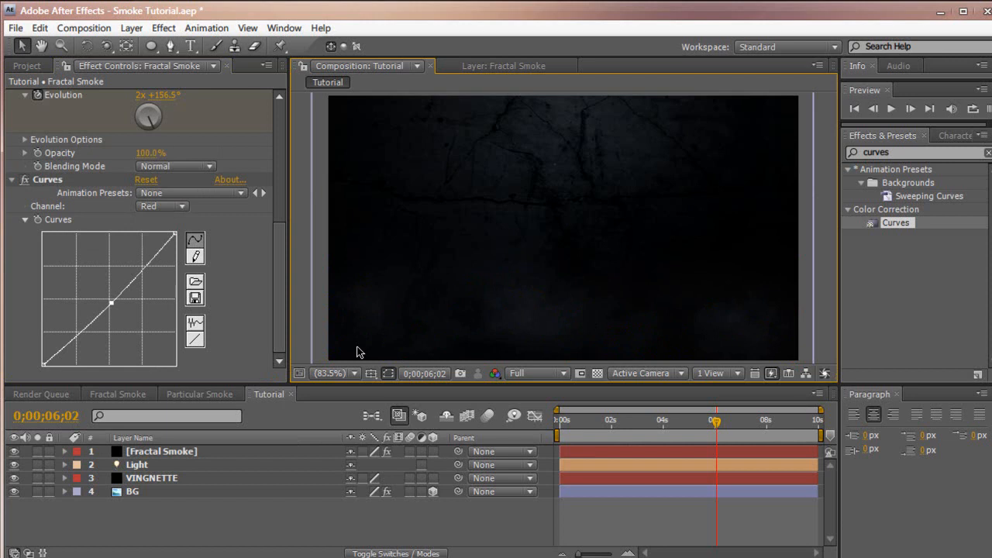
mouse_move(327, 350)
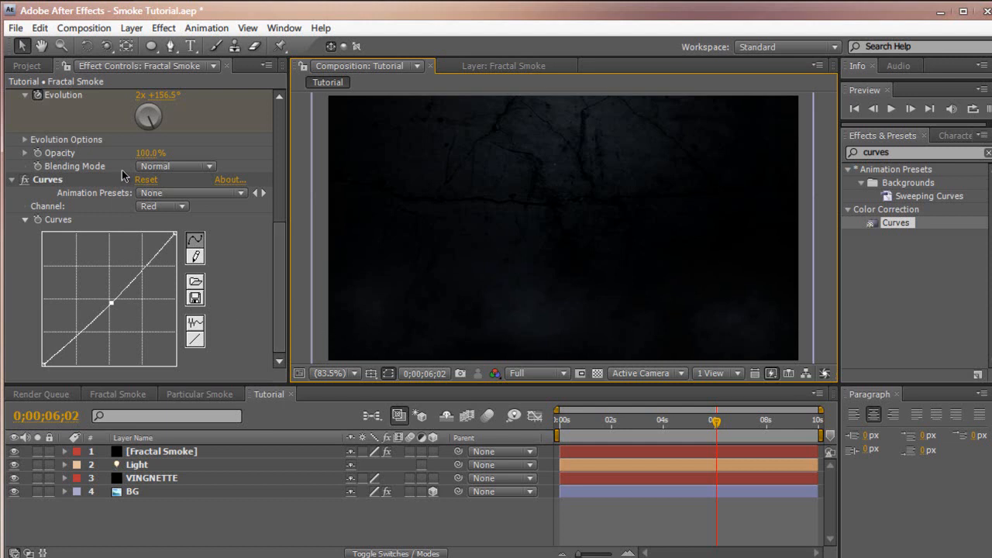
mouse_move(29, 184)
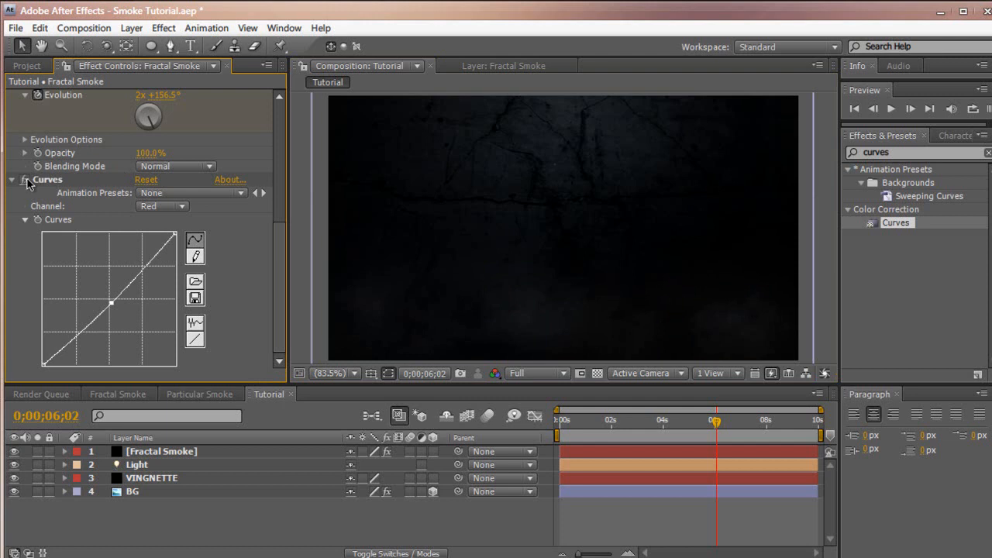
mouse_move(572, 233)
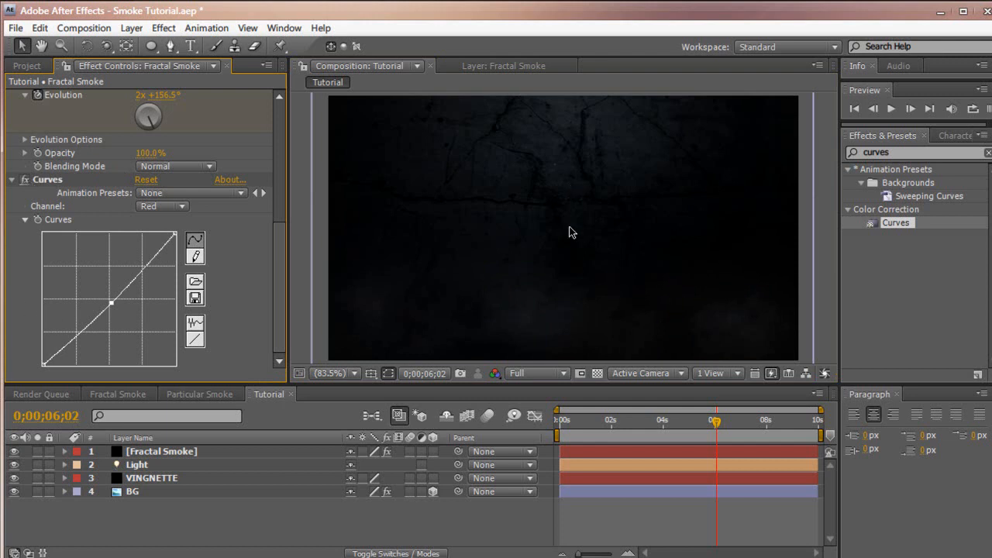
mouse_move(358, 489)
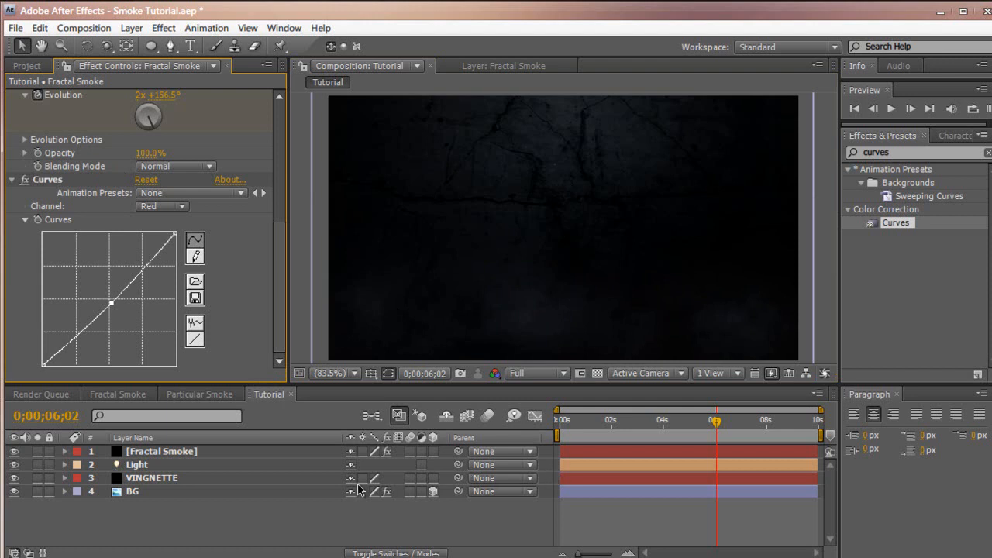
mouse_move(194, 167)
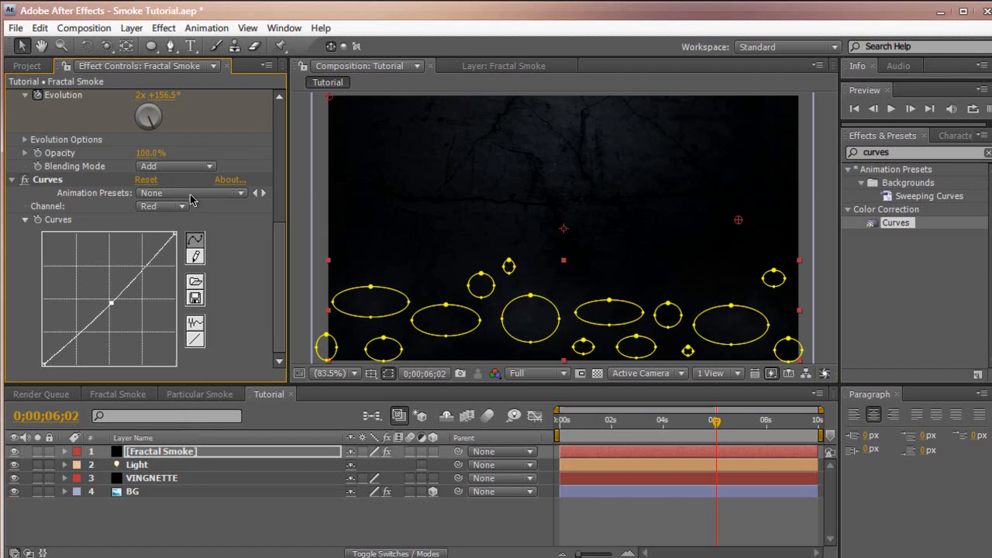
mouse_move(293, 203)
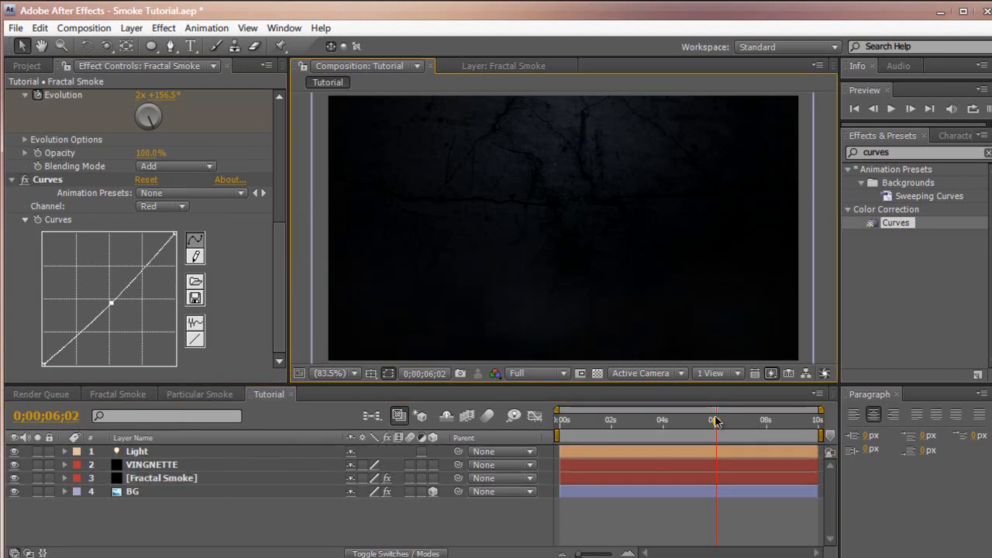
Scrub back to about four seconds and select the Fractal Smoke layer.
drag(717, 421, 646, 421)
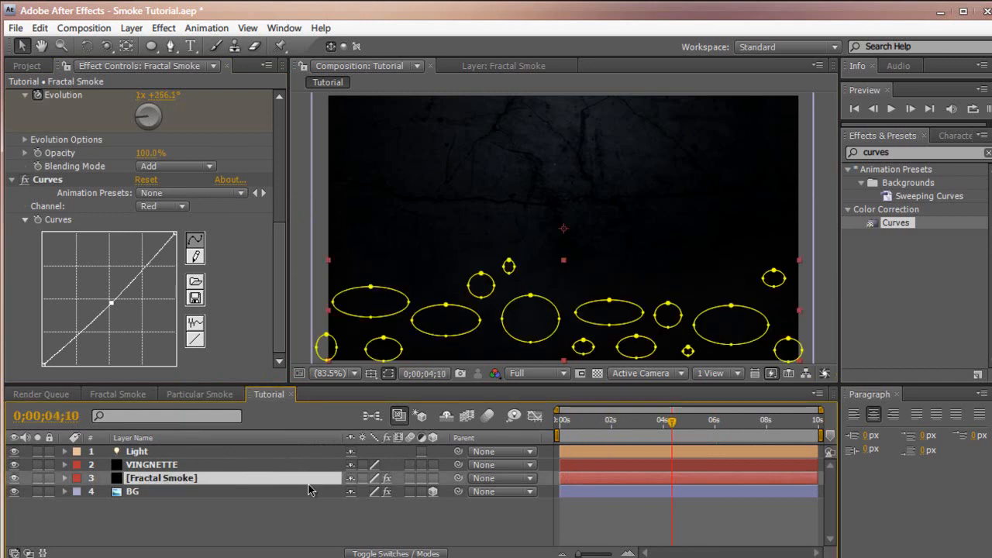
click(64, 477)
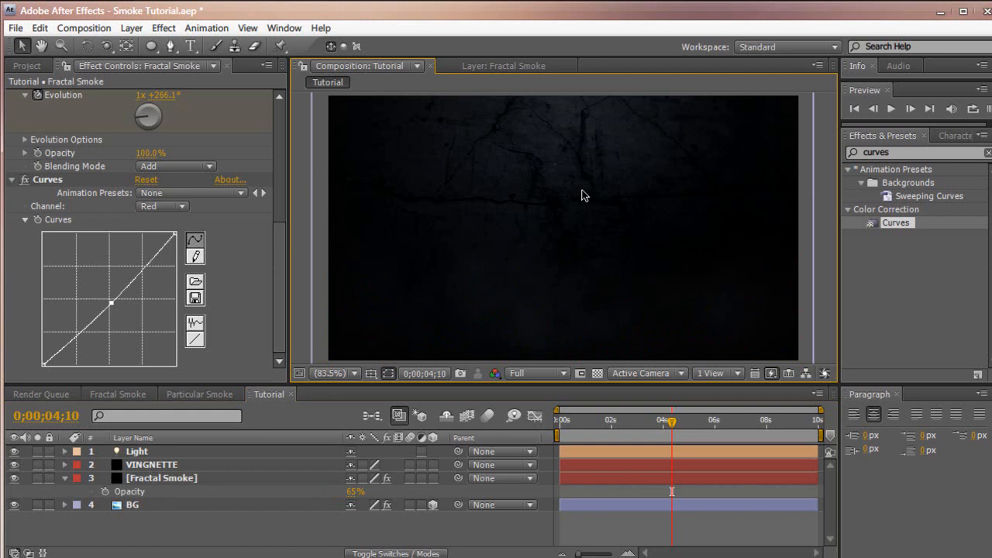
mouse_move(580, 194)
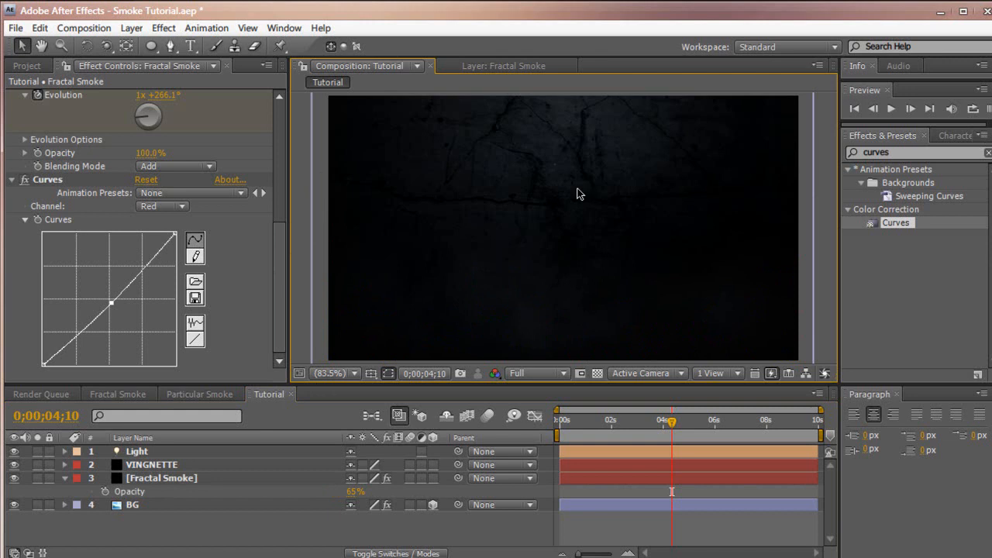
Open Particular Smoke, scrub to watch particles emerge, and review its Particular settings (3-second life, Cloudlet).
click(199, 393)
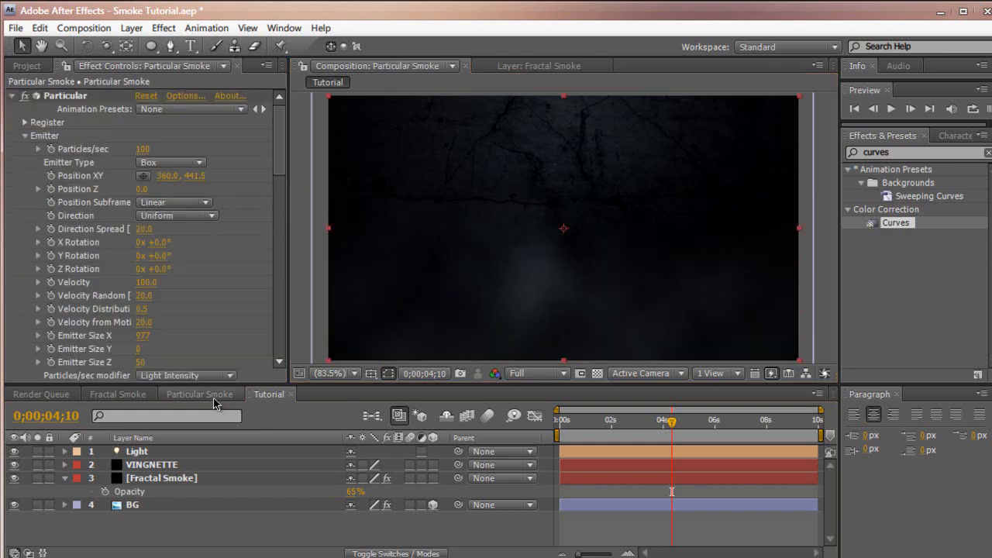
click(199, 394)
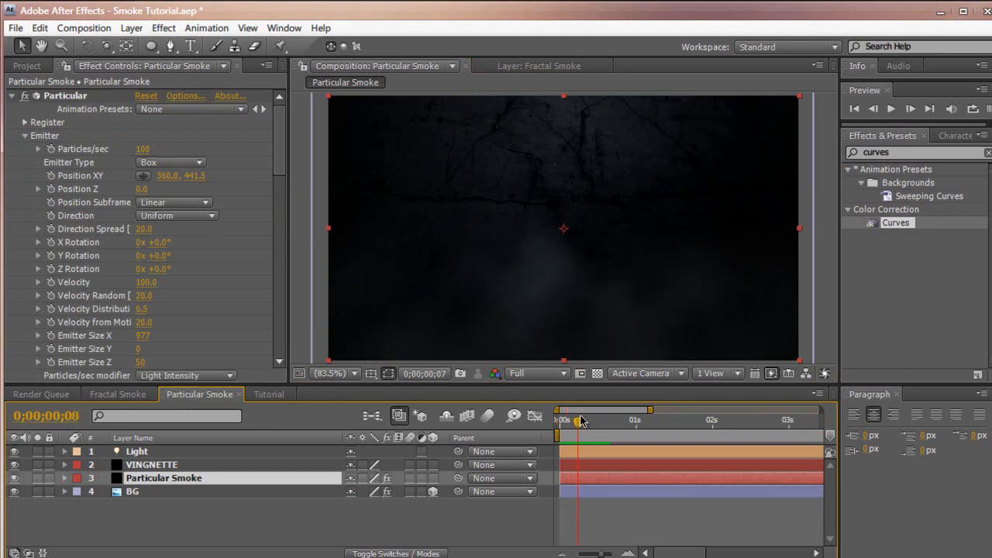
drag(580, 421, 593, 420)
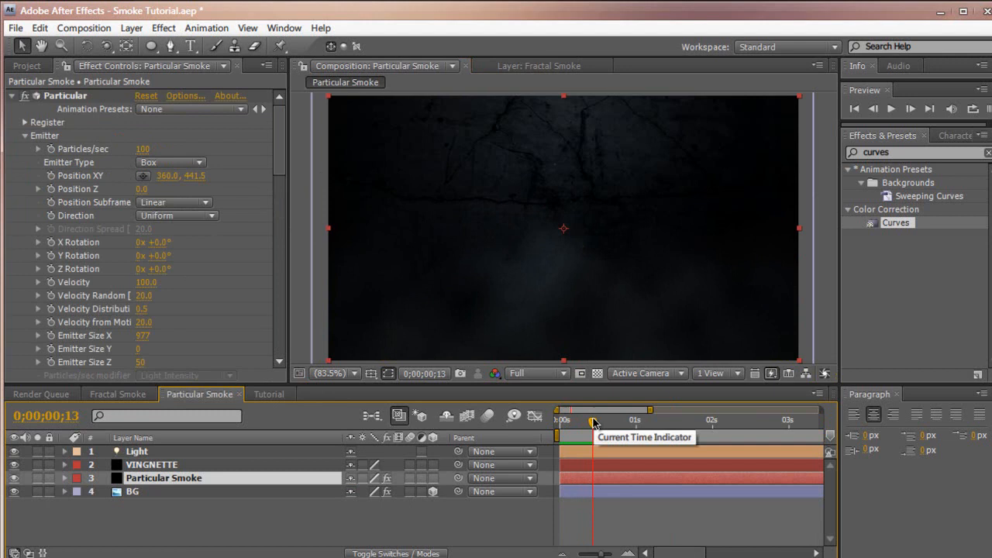
scroll(down, 3)
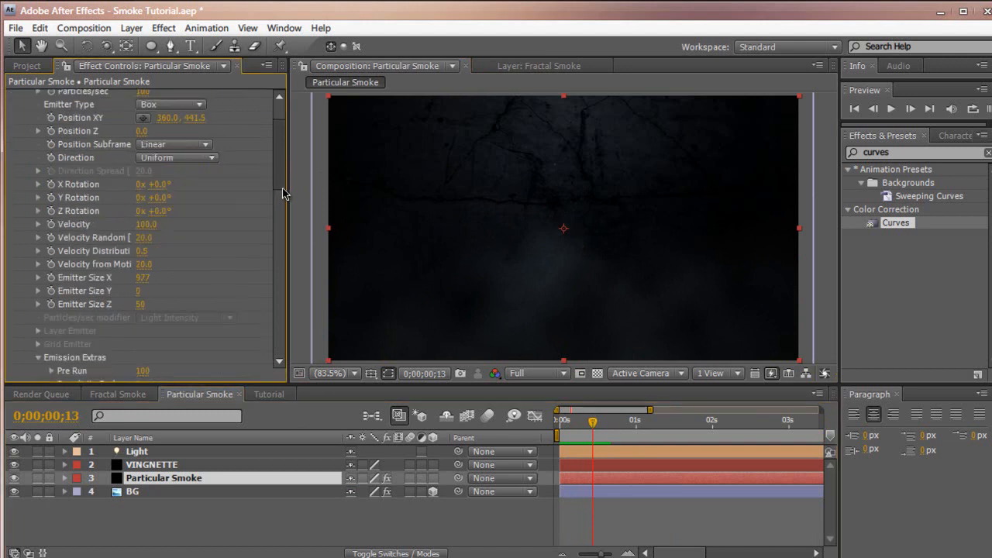
scroll(down, 3)
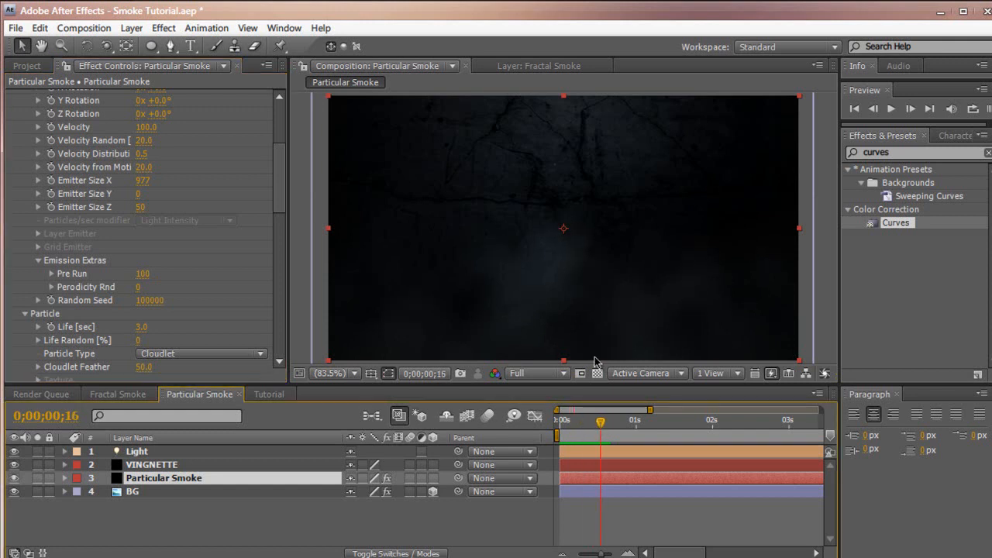
mouse_move(343, 395)
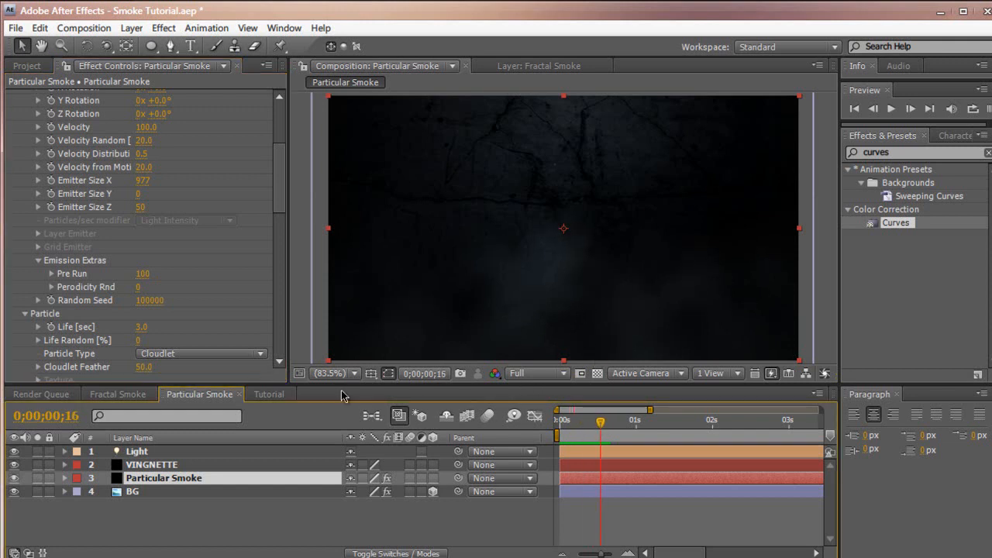
mouse_move(497, 368)
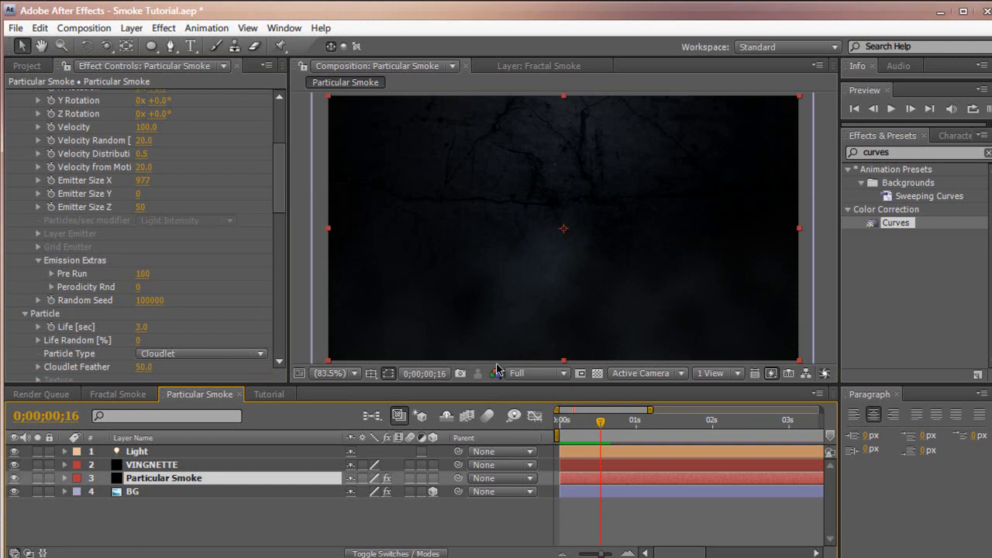